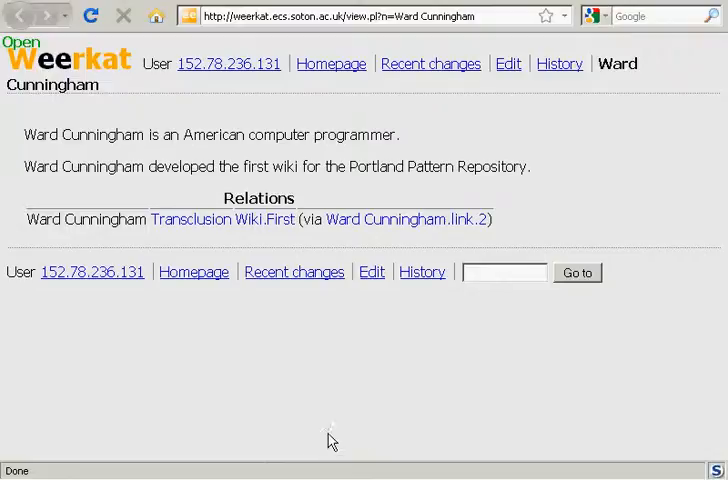
mouse_move(508, 64)
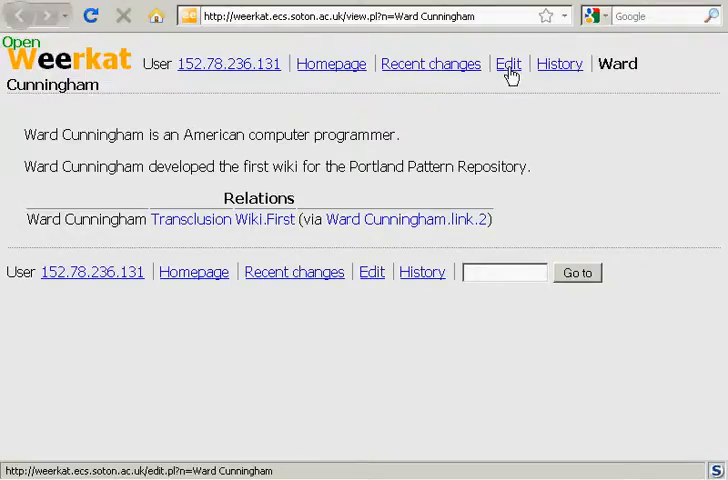
Edit Ward Cunningham, add the attribute type=Person under Attributes, and save
click(508, 64)
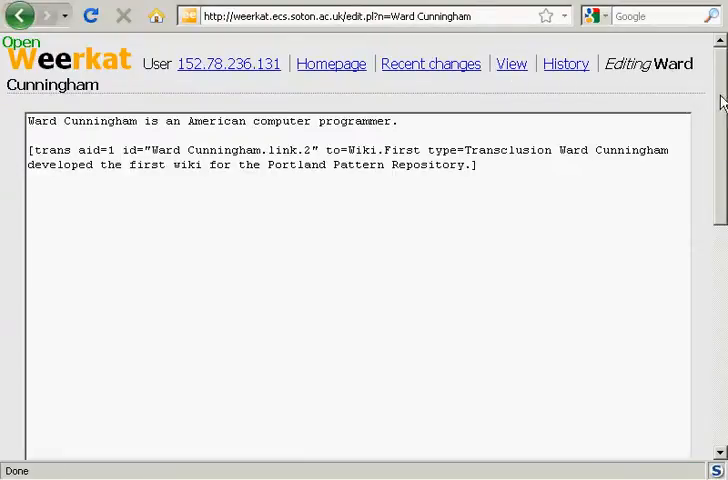
scroll(down, 3)
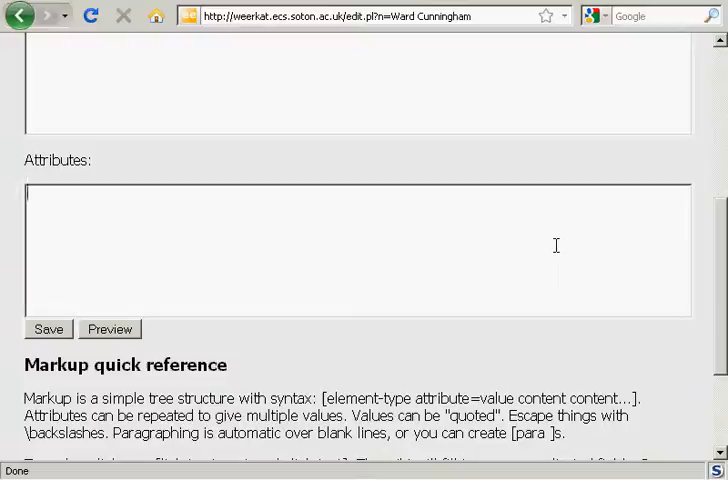
text(type=Pers)
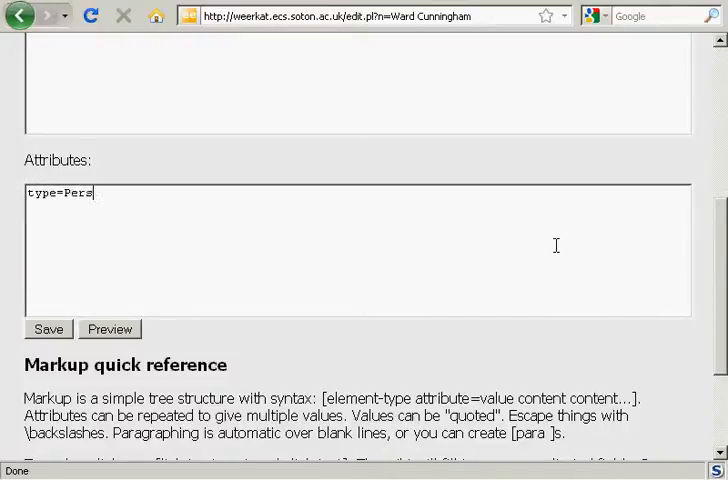
text(on)
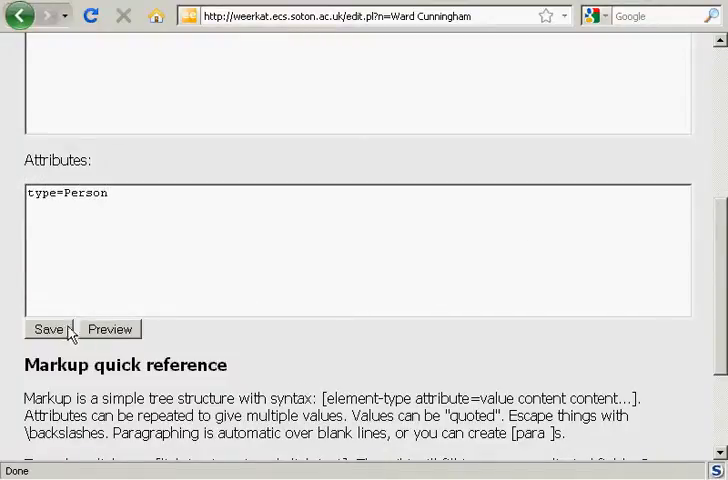
click(47, 329)
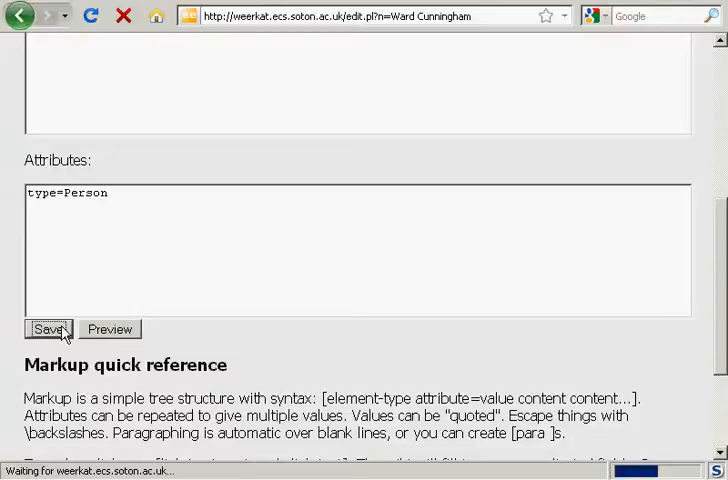
click(47, 329)
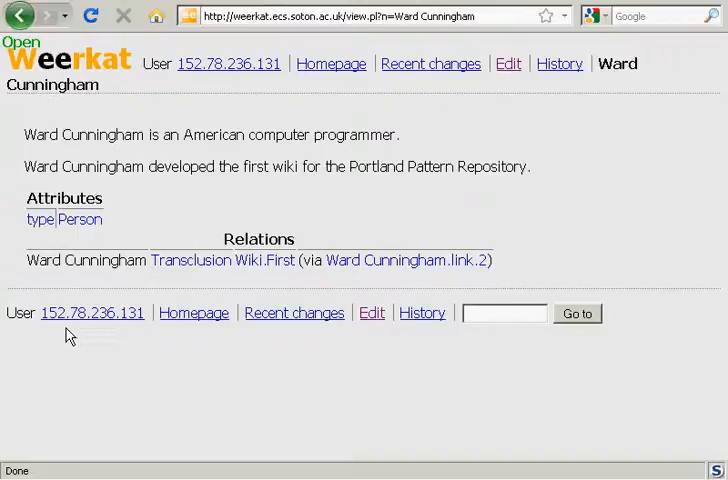
mouse_move(490, 305)
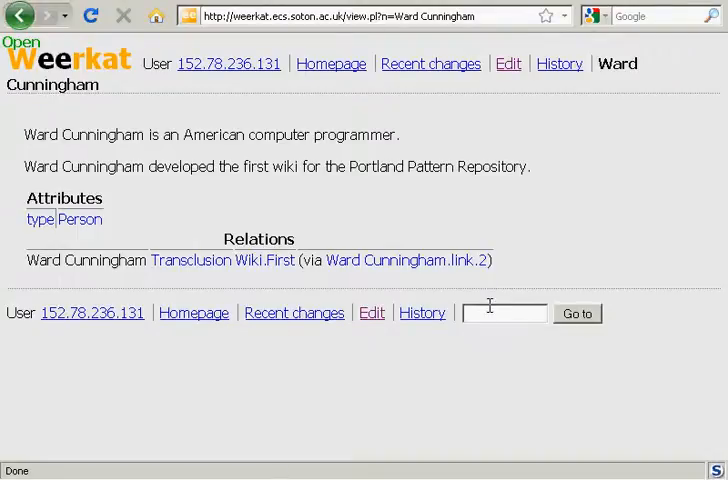
Go to the missing Date of Birth page and start creating it
text(Date of)
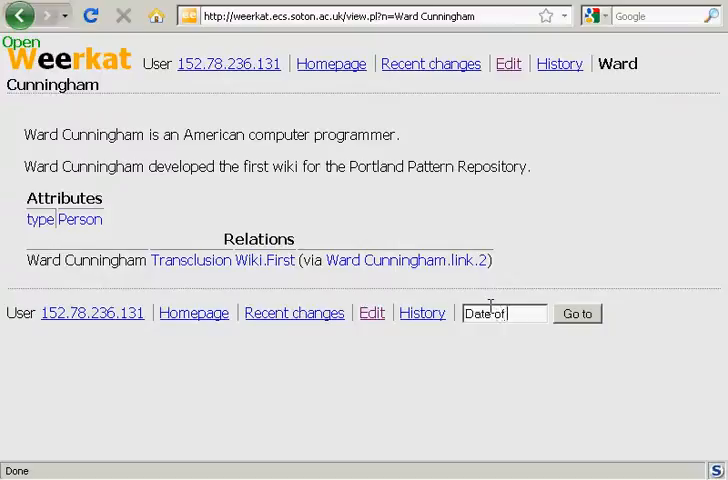
click(577, 313)
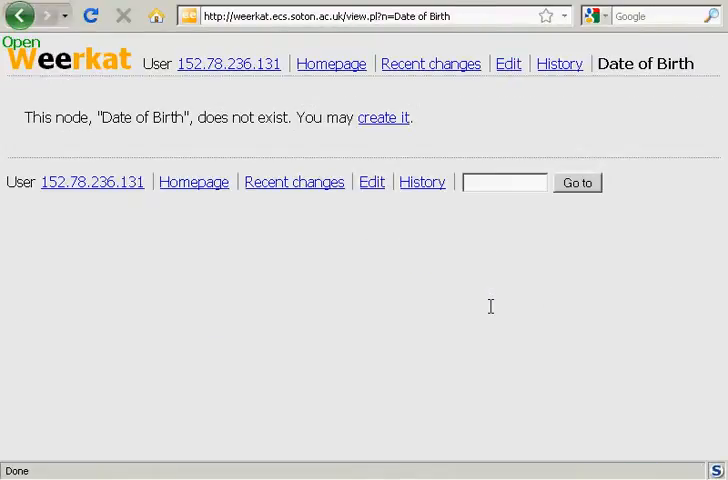
mouse_move(436, 172)
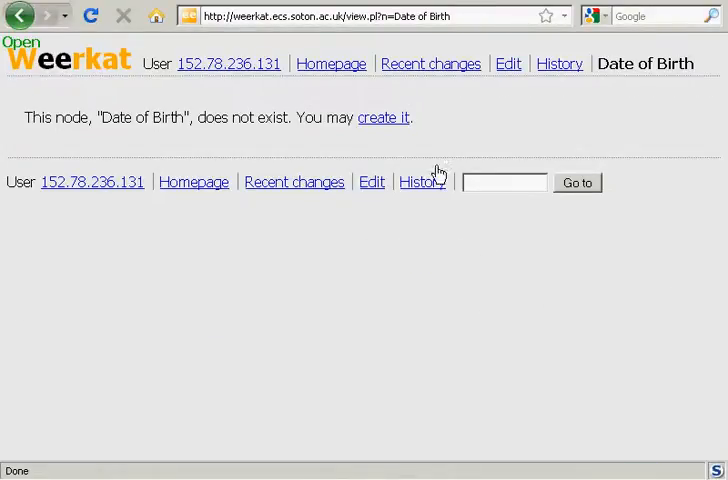
click(383, 117)
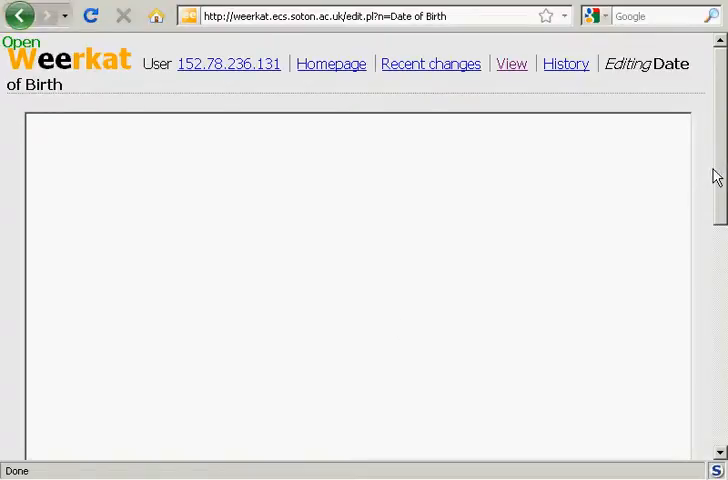
Add attributes domain=Person and range=Date to Date of Birth and save the page
scroll(down, 3)
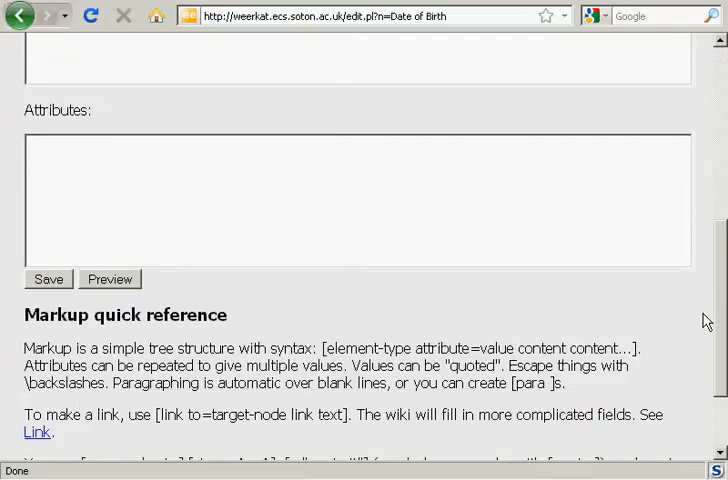
text(dome)
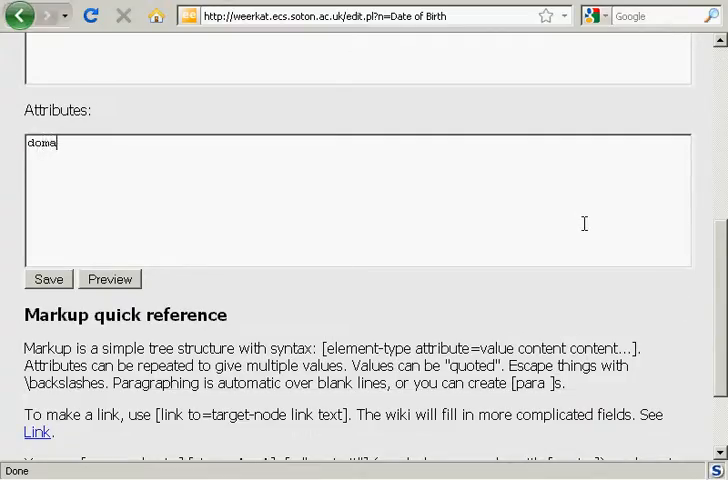
text(ain=Person)
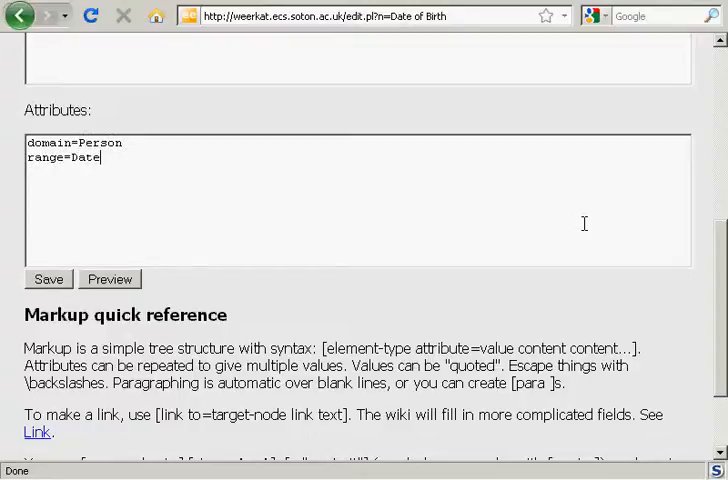
click(48, 279)
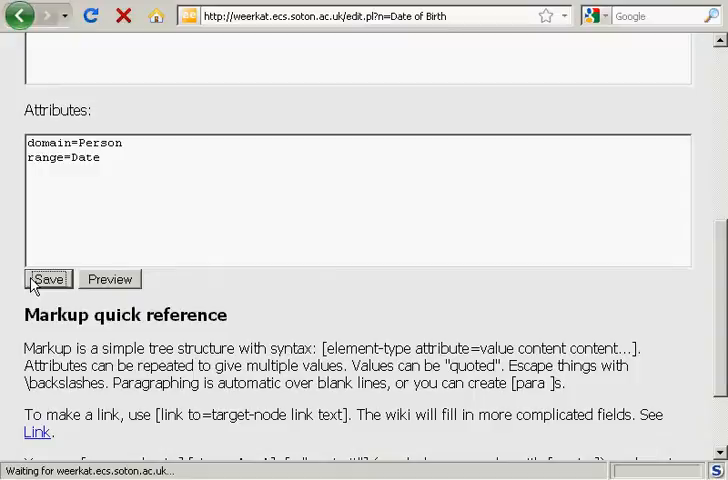
click(48, 279)
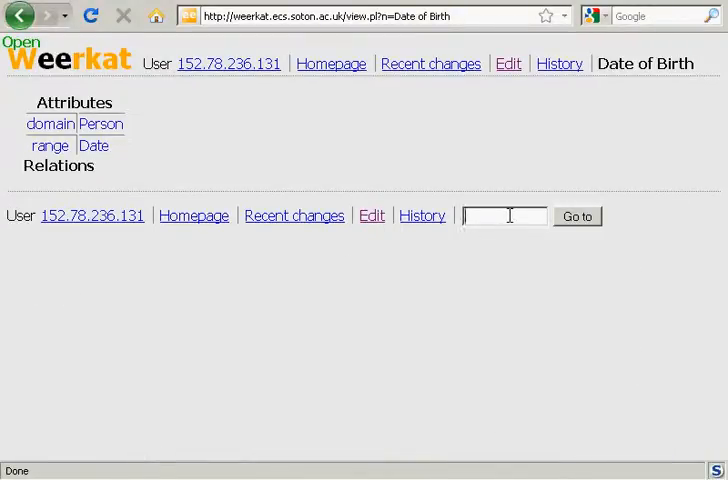
Return to Ward Cunningham and reopen its edit form, revealing the suggested Date of Birth field
text(Ward Cu)
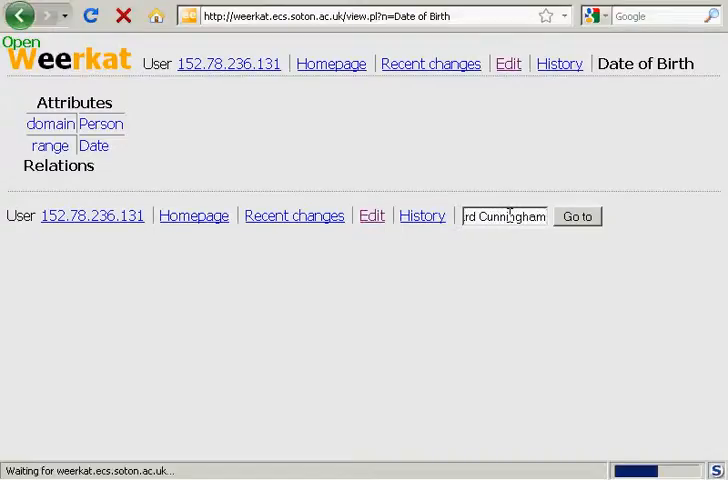
click(577, 216)
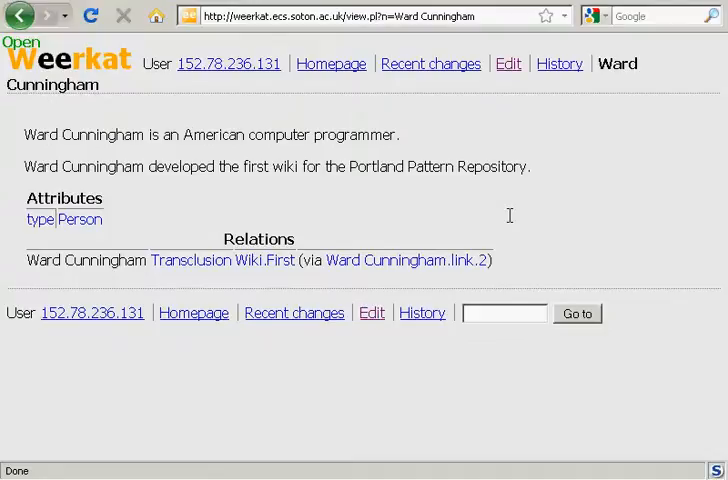
mouse_move(505, 95)
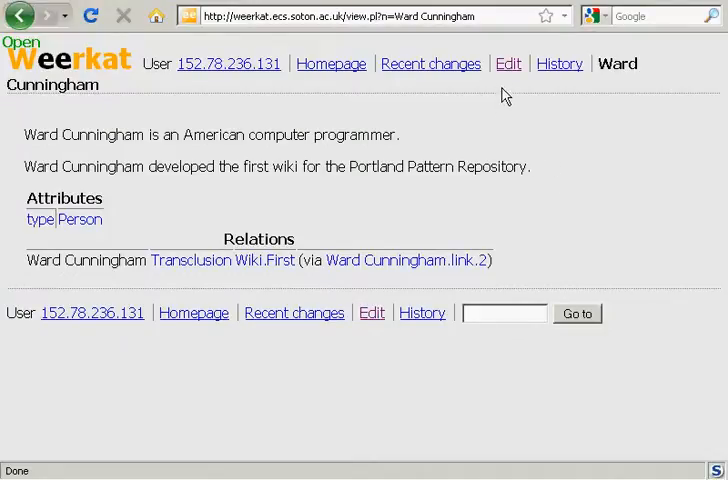
click(508, 63)
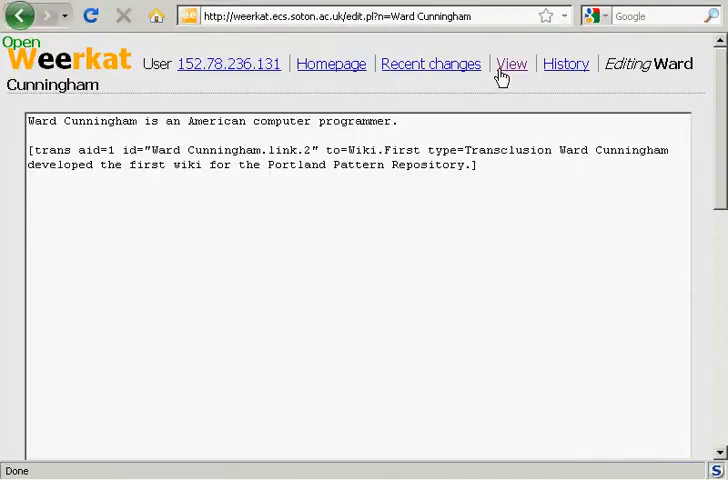
scroll(down, 3)
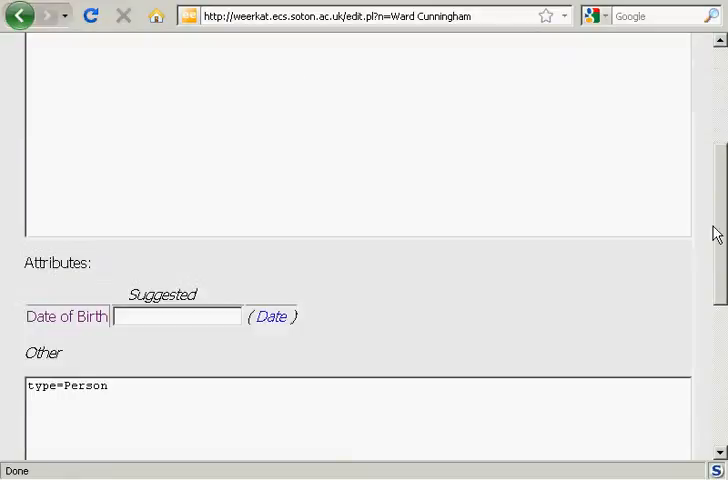
scroll(down, 3)
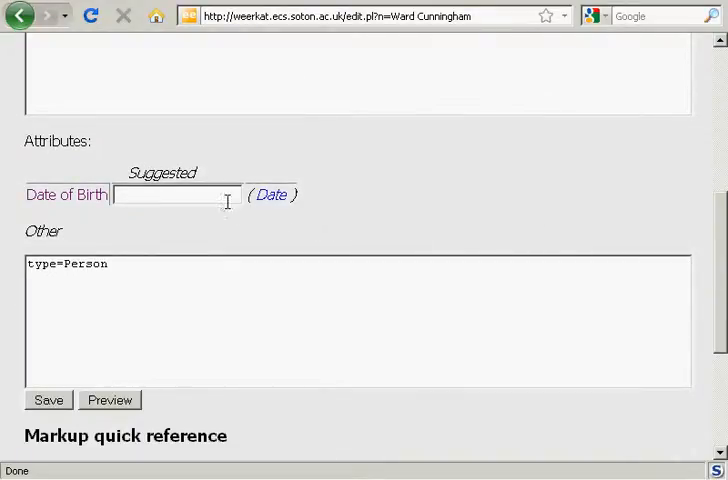
mouse_move(222, 230)
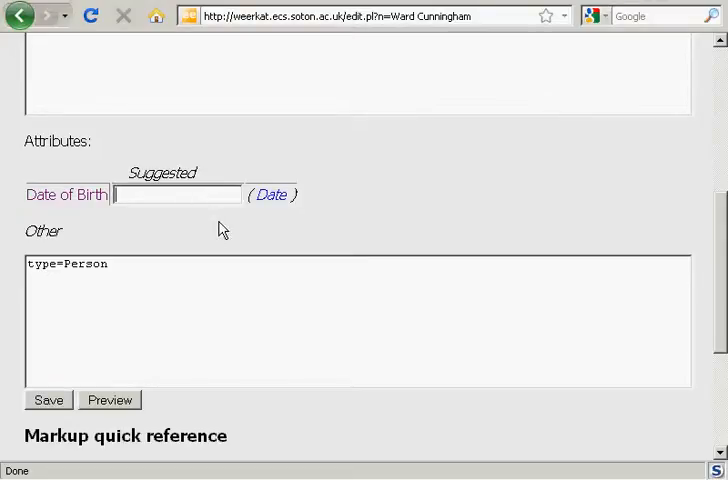
mouse_move(274, 195)
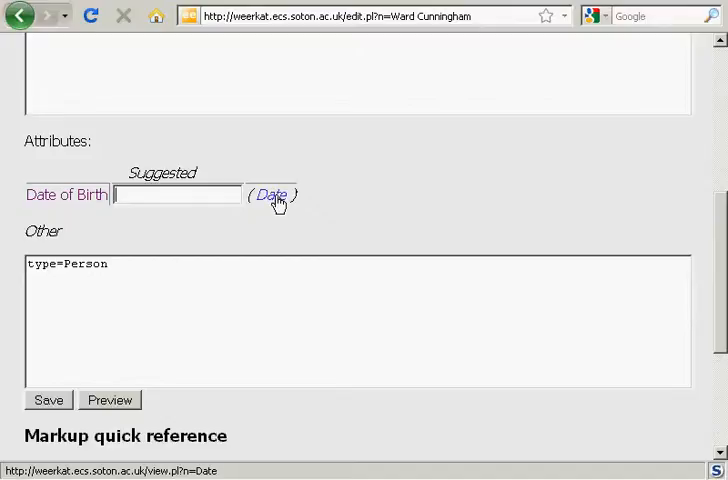
Check the Date link for the expected date format, then go back to the edit form
click(271, 195)
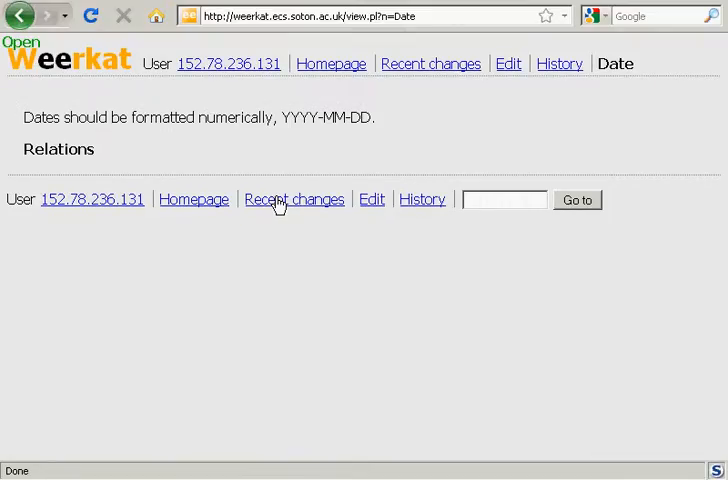
click(19, 15)
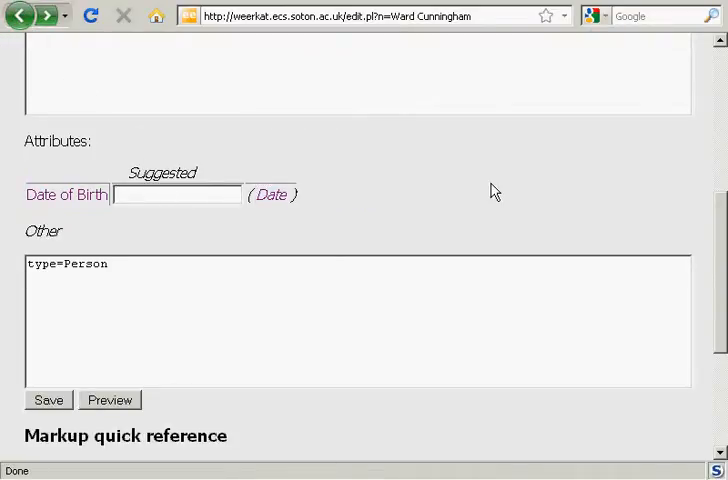
text(1949)
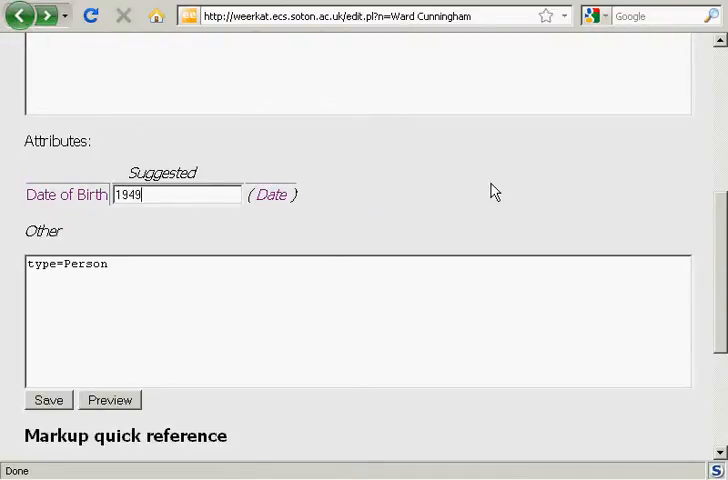
text(-05-2)
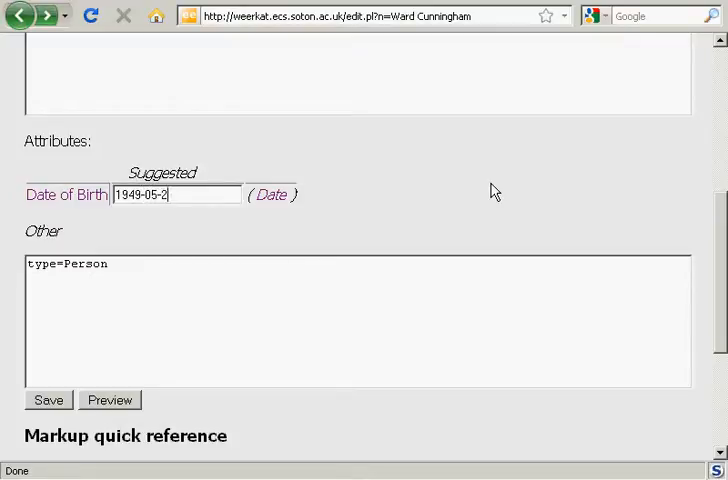
click(47, 400)
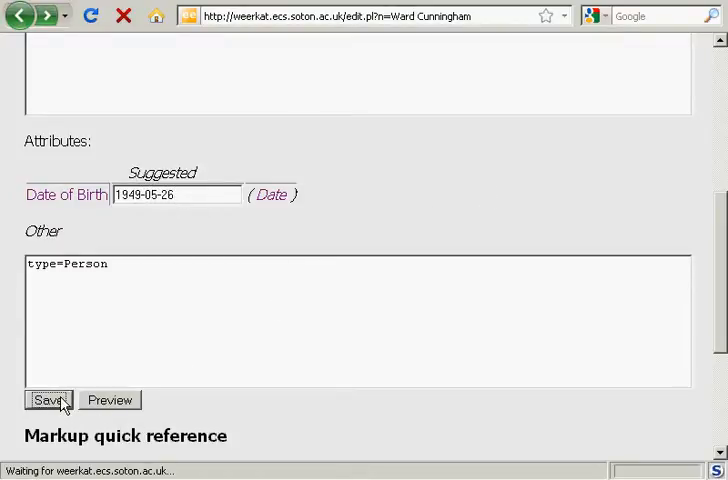
click(46, 399)
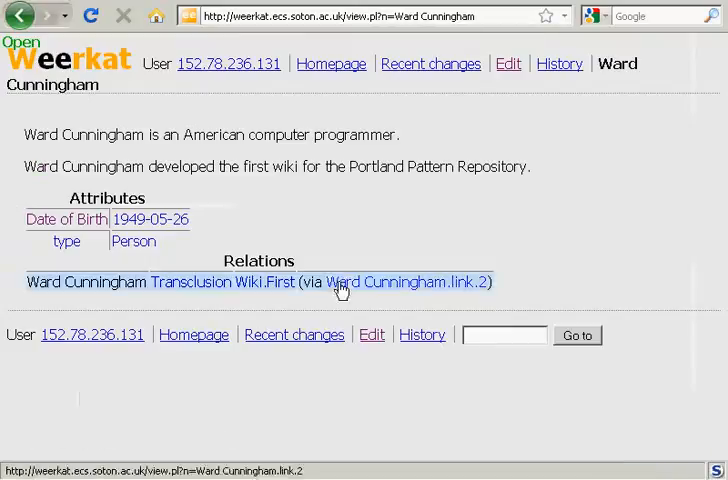